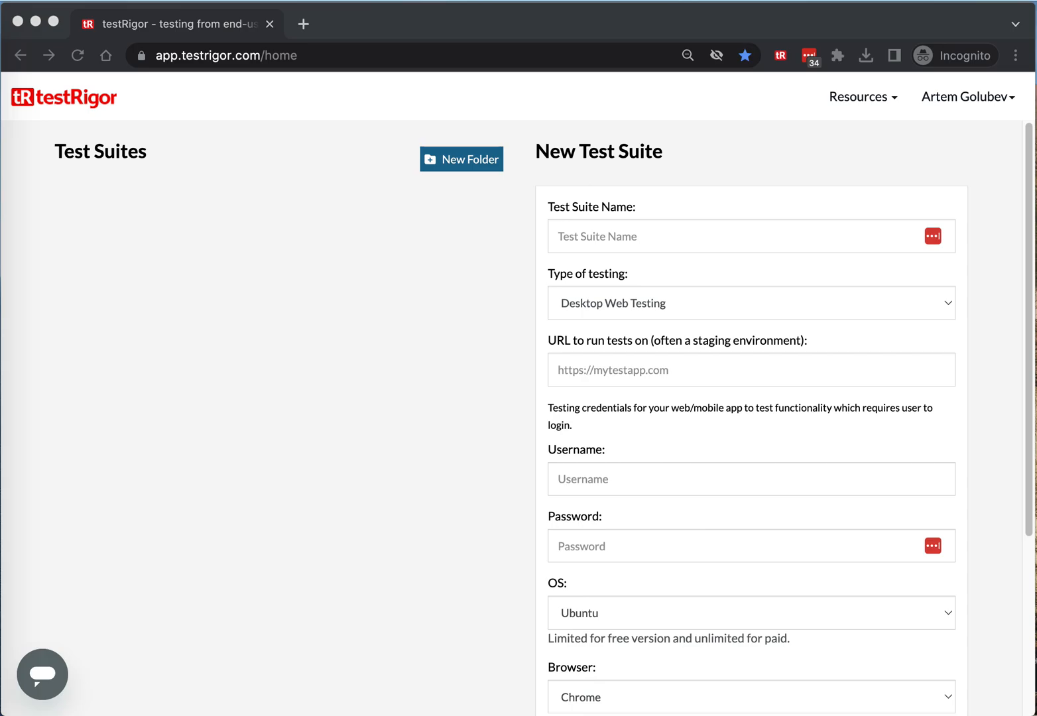
pyautogui.moveTo(758, 364)
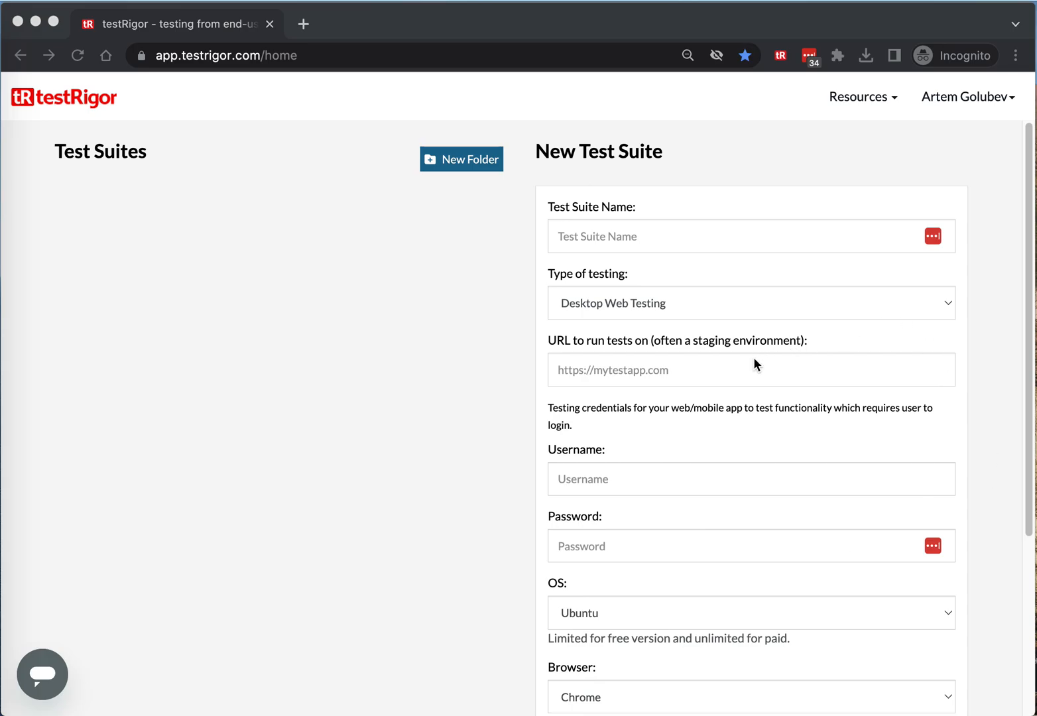
pyautogui.click(750, 369)
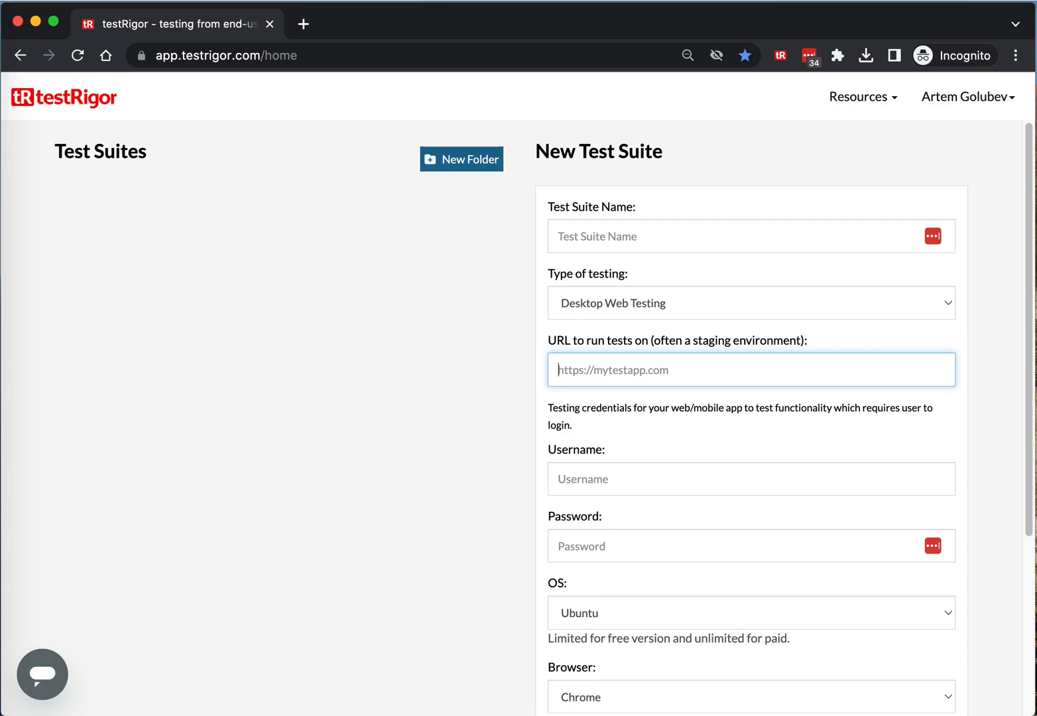
pyautogui.write('https://')
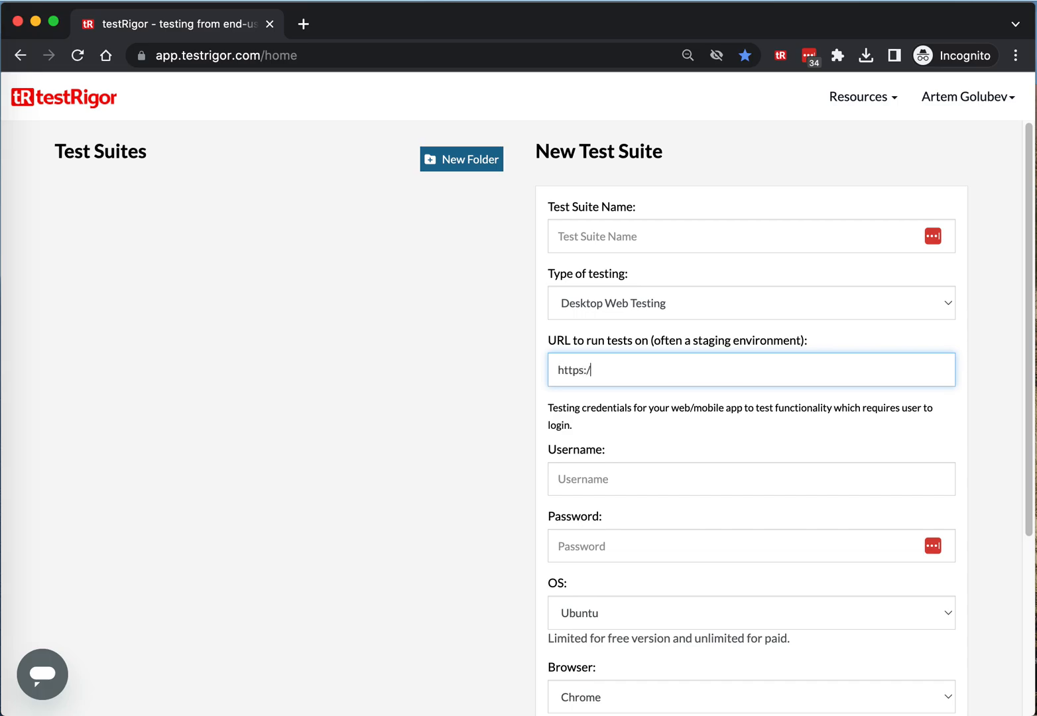
pyautogui.write('amazon.com')
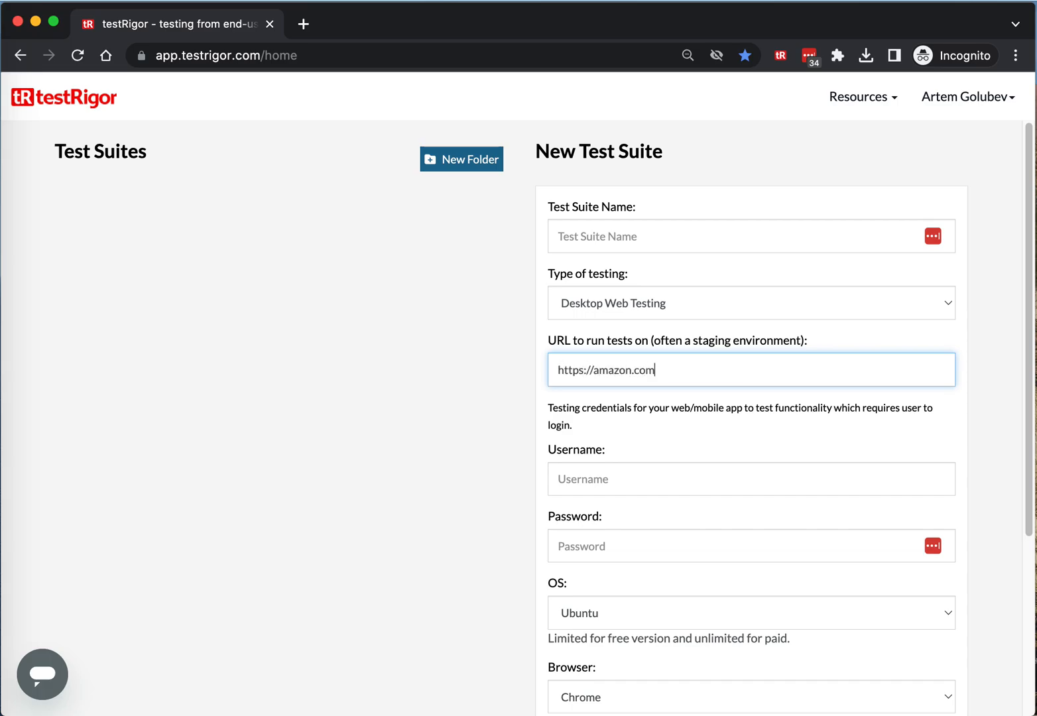
pyautogui.click(670, 237)
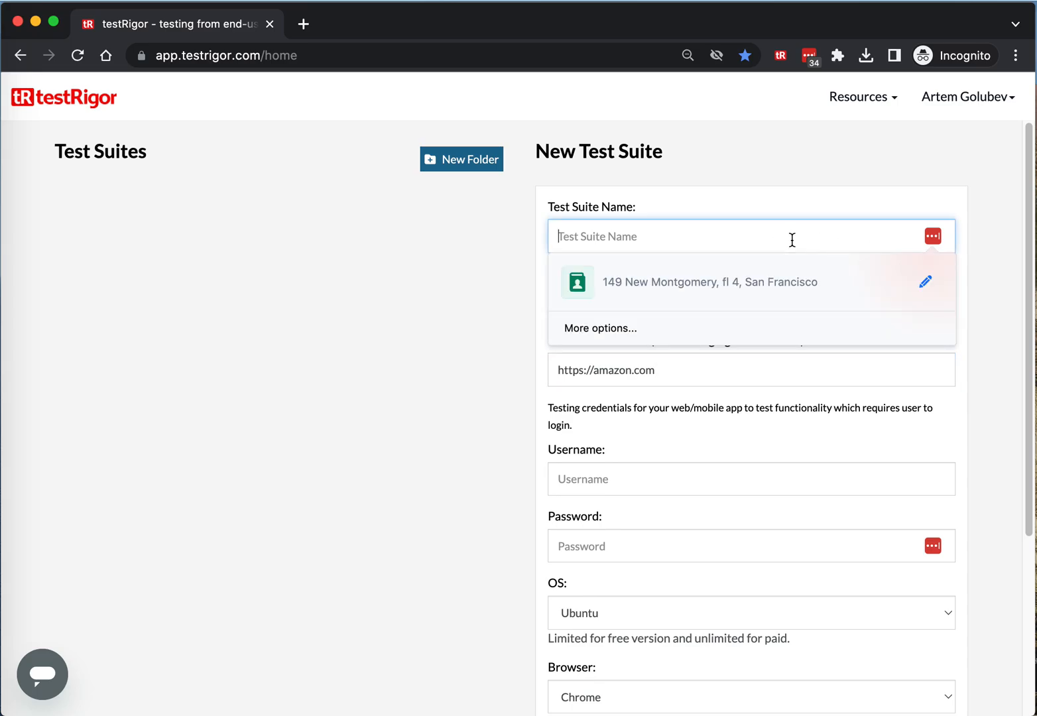
pyautogui.write('Amazon')
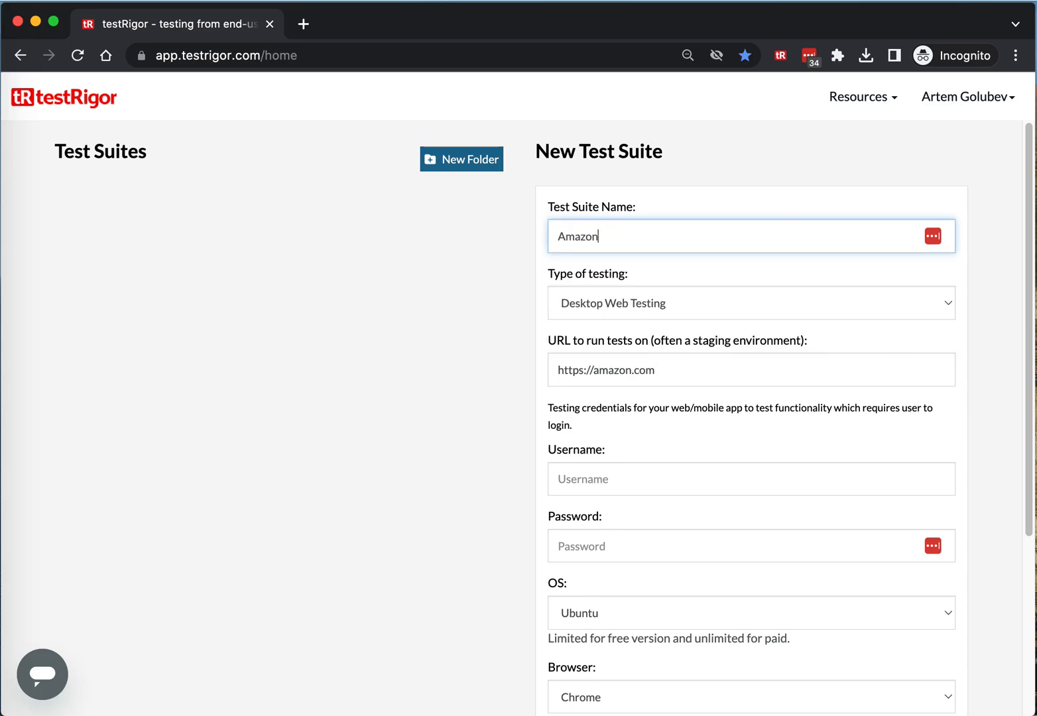
pyautogui.moveTo(765, 515)
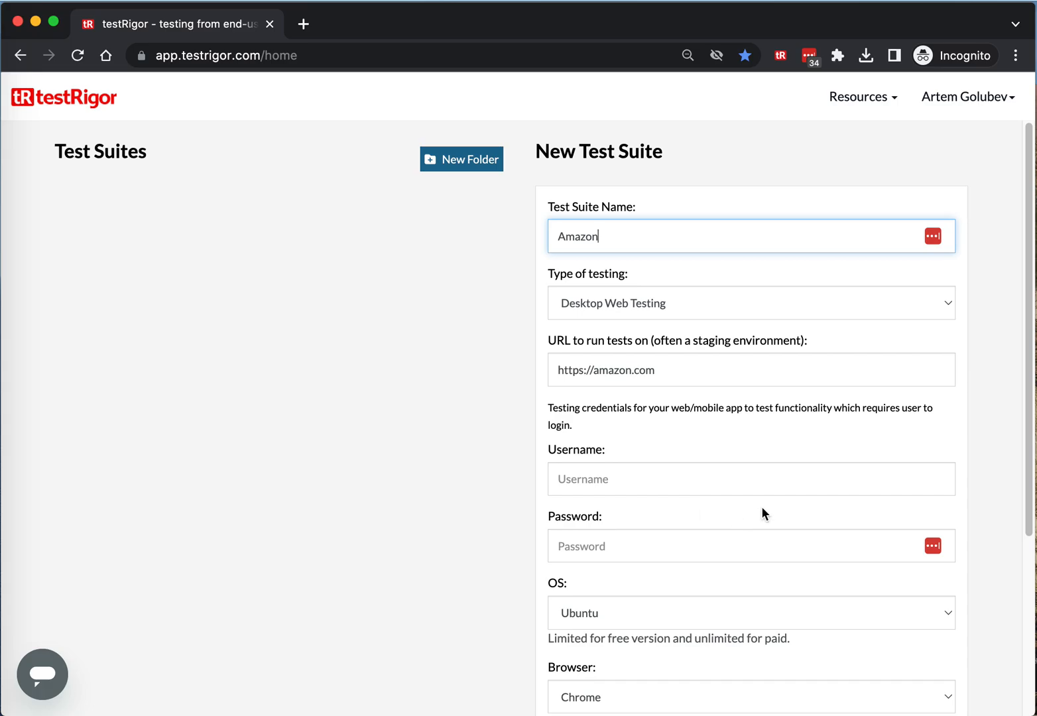
# Set automatic test generation to 0 and create the Amazon test suite
pyautogui.scroll(-3)
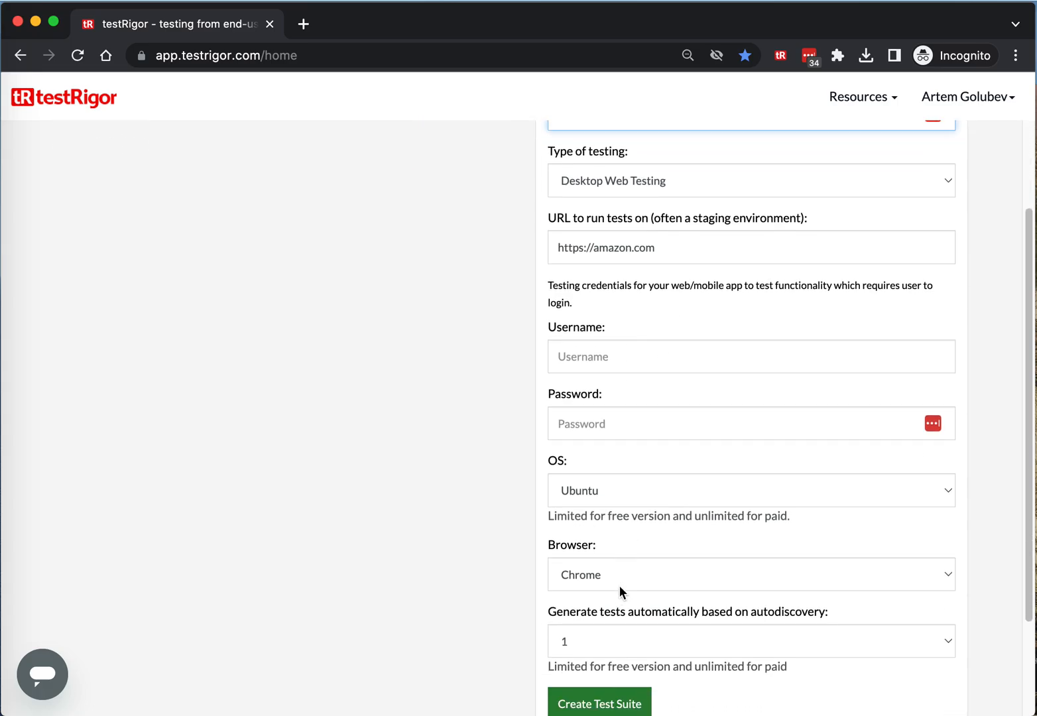
pyautogui.click(751, 641)
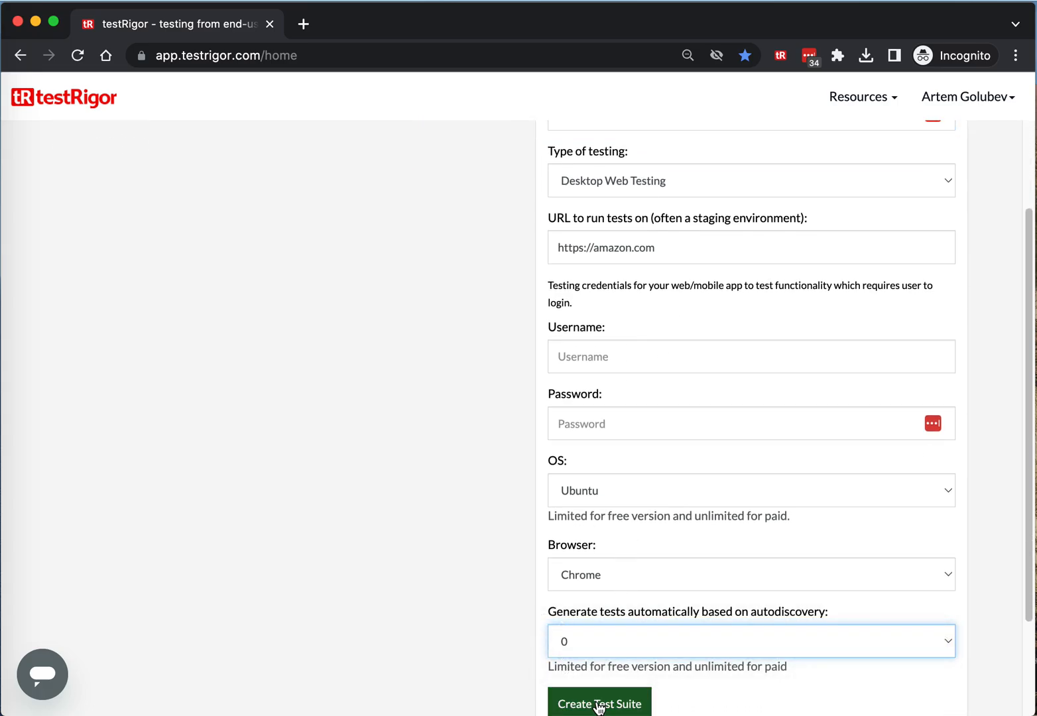
pyautogui.click(599, 704)
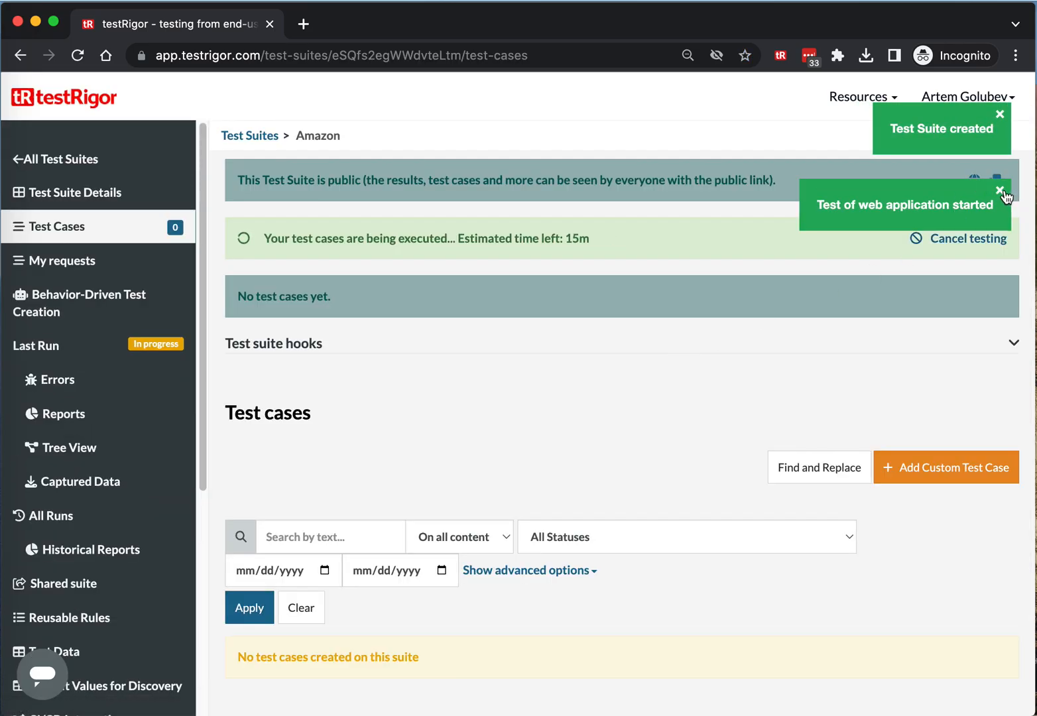
# Dismiss the test-started notification and start adding a custom test case
pyautogui.click(1004, 190)
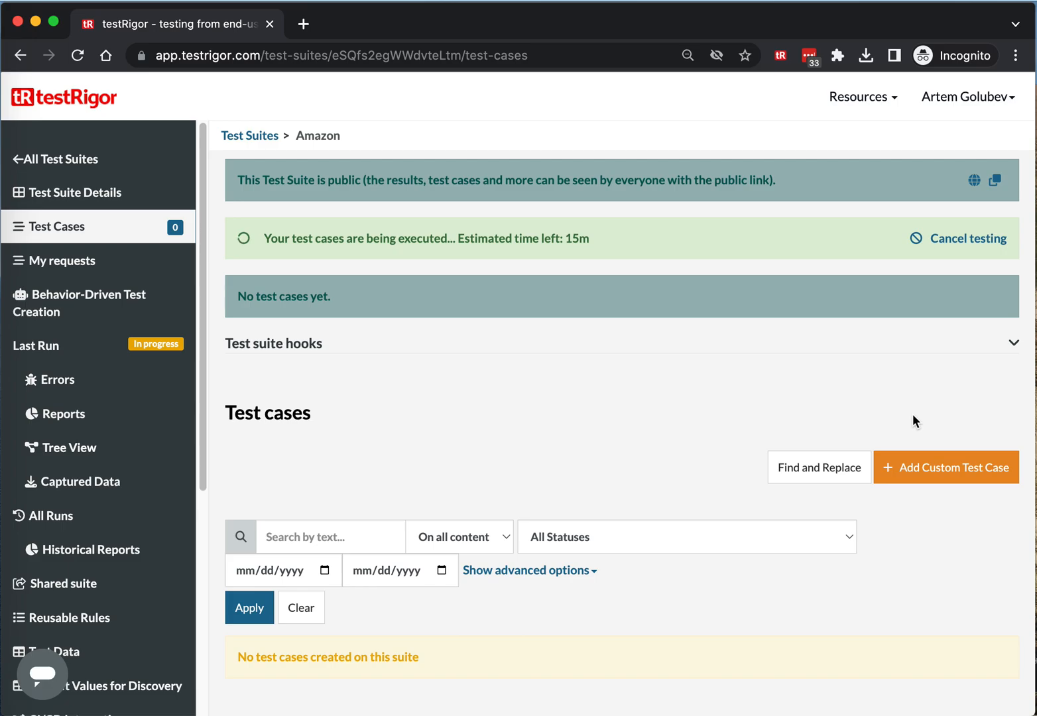
pyautogui.moveTo(946, 467)
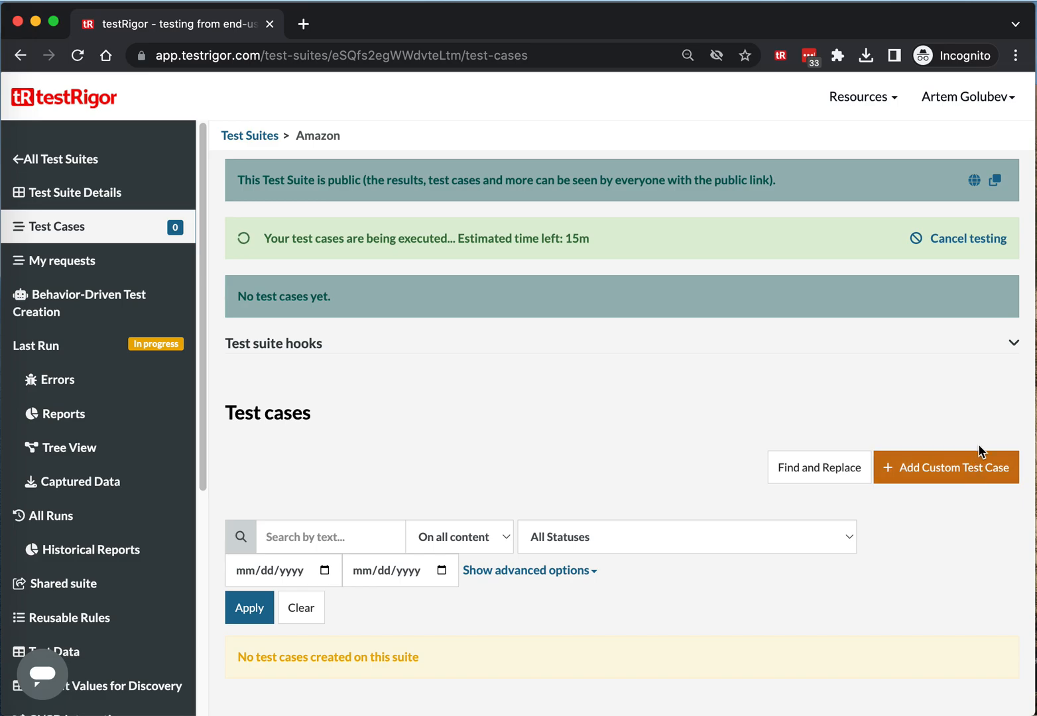
pyautogui.click(946, 466)
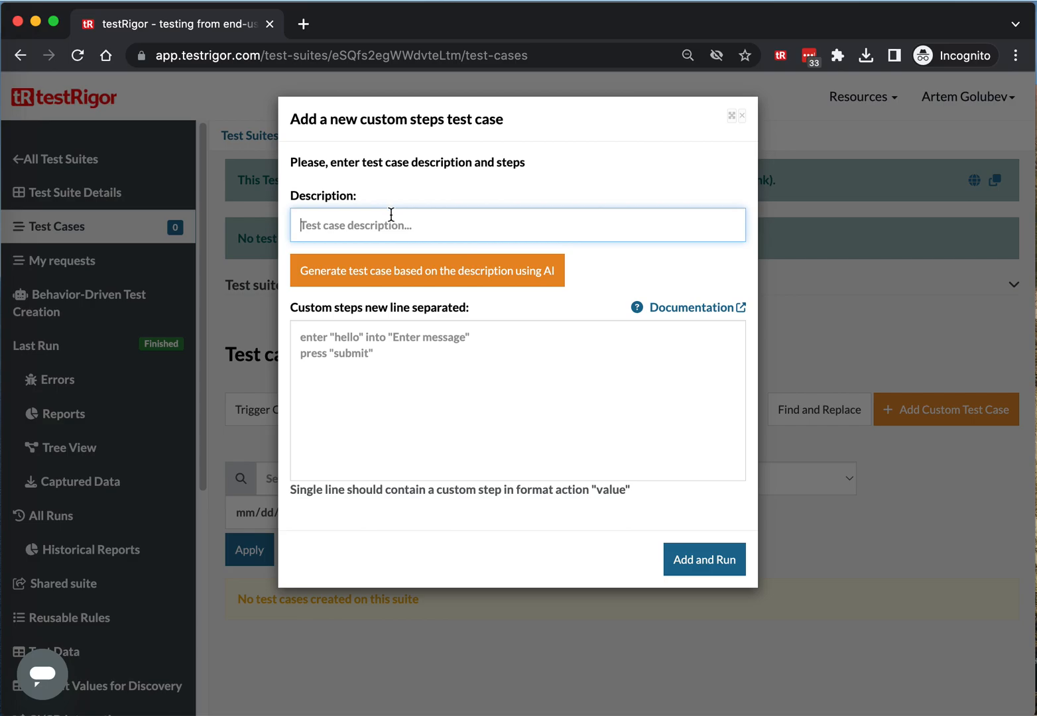
pyautogui.moveTo(396, 224)
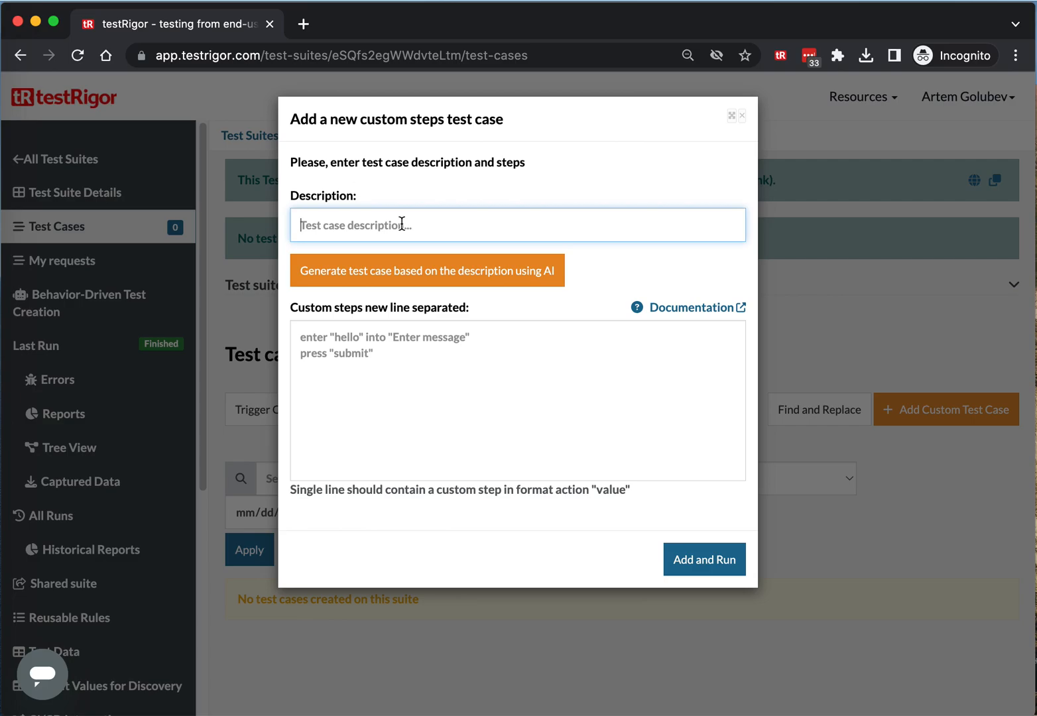
# Begin describing the test case as a purchase flow test
pyautogui.write('Purchase flow test')
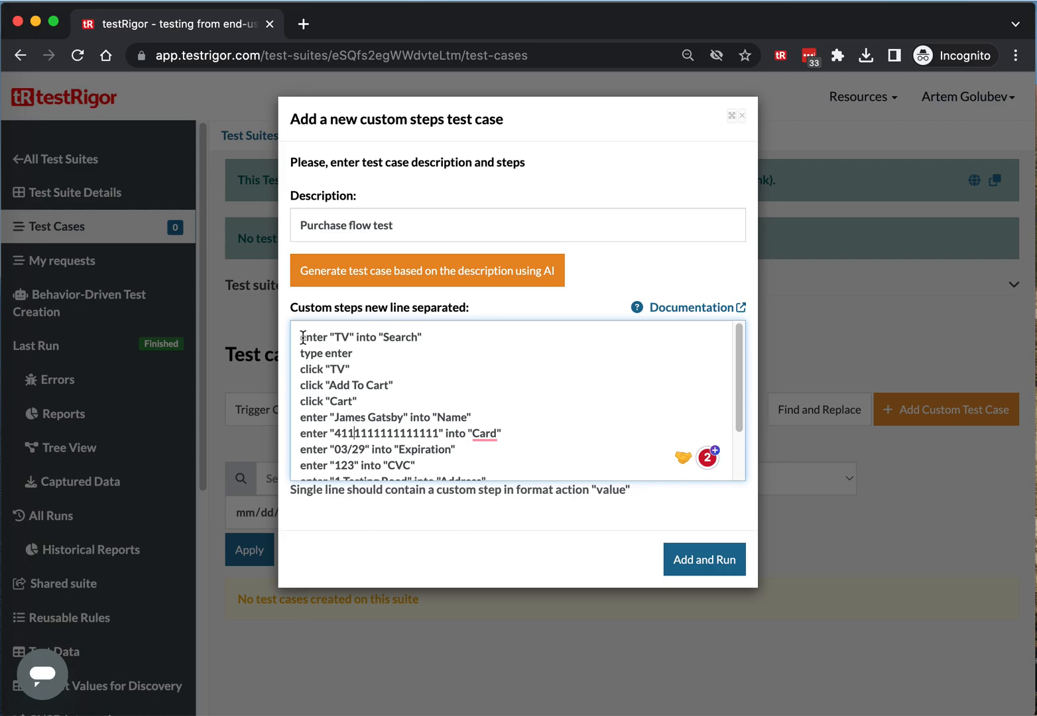
# Review the generated purchase flow steps and place the cursor in the custom steps box
pyautogui.scroll(-3)
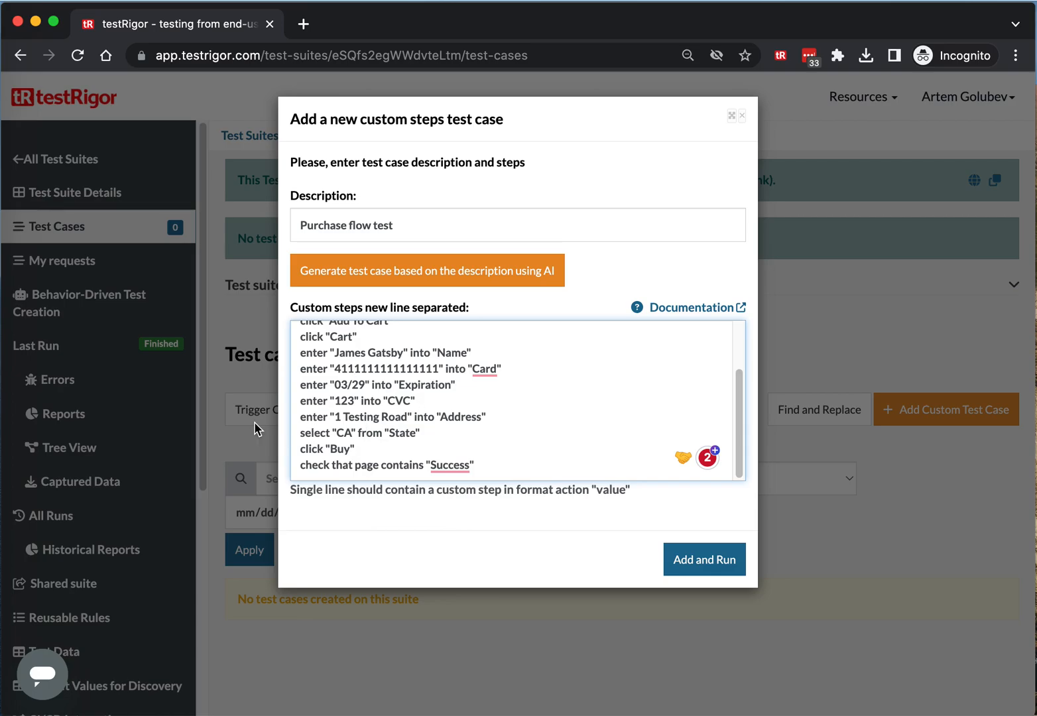
pyautogui.click(352, 369)
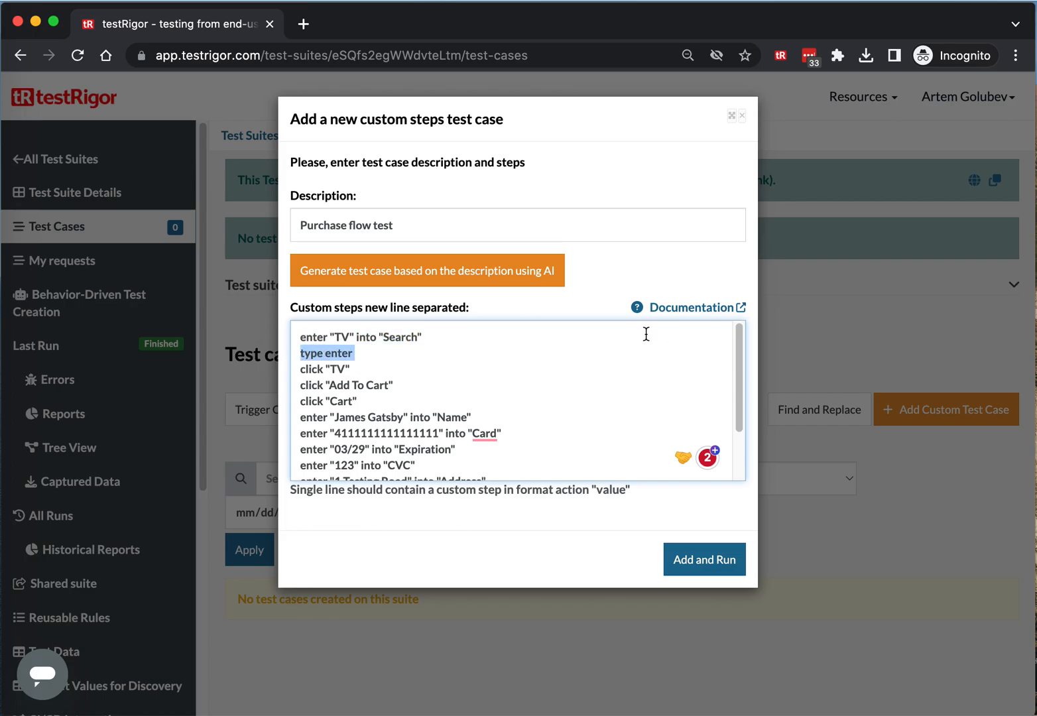
pyautogui.moveTo(412, 225)
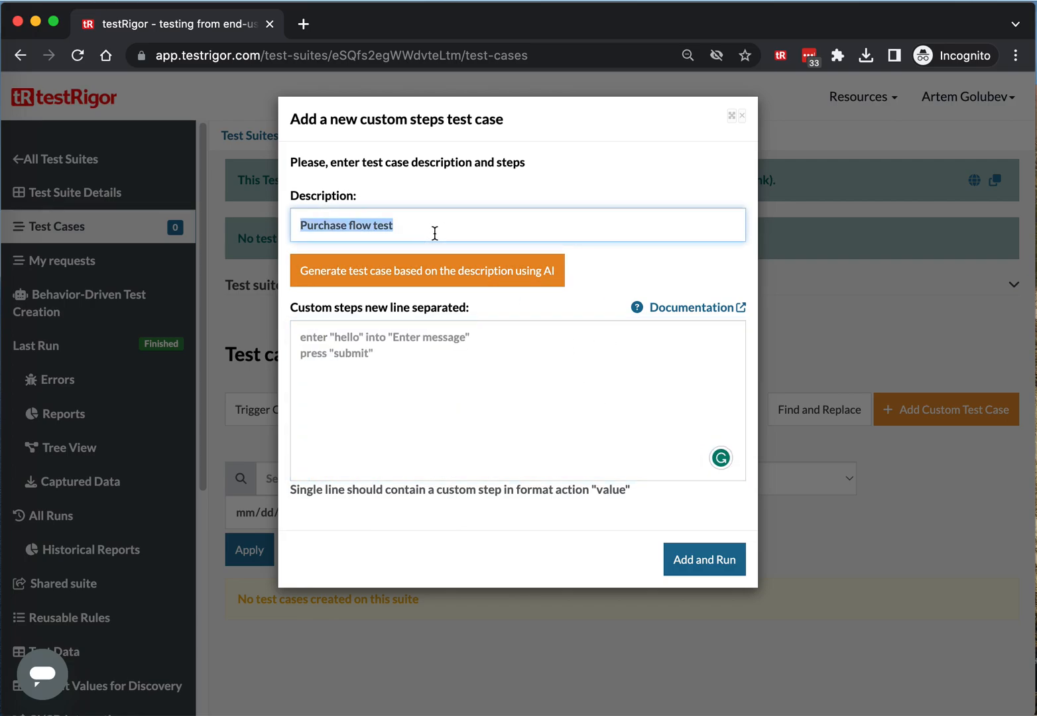
# Describe the case as 'Test sign up flow' and generate its steps with AI
pyautogui.write('Test')
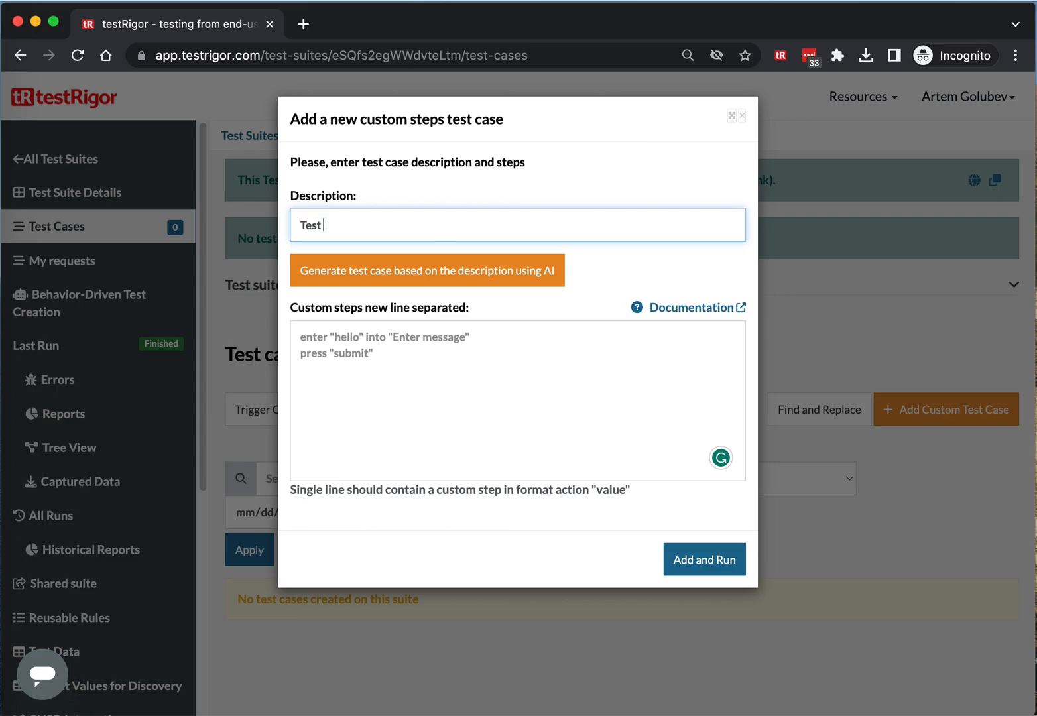
pyautogui.write('sin')
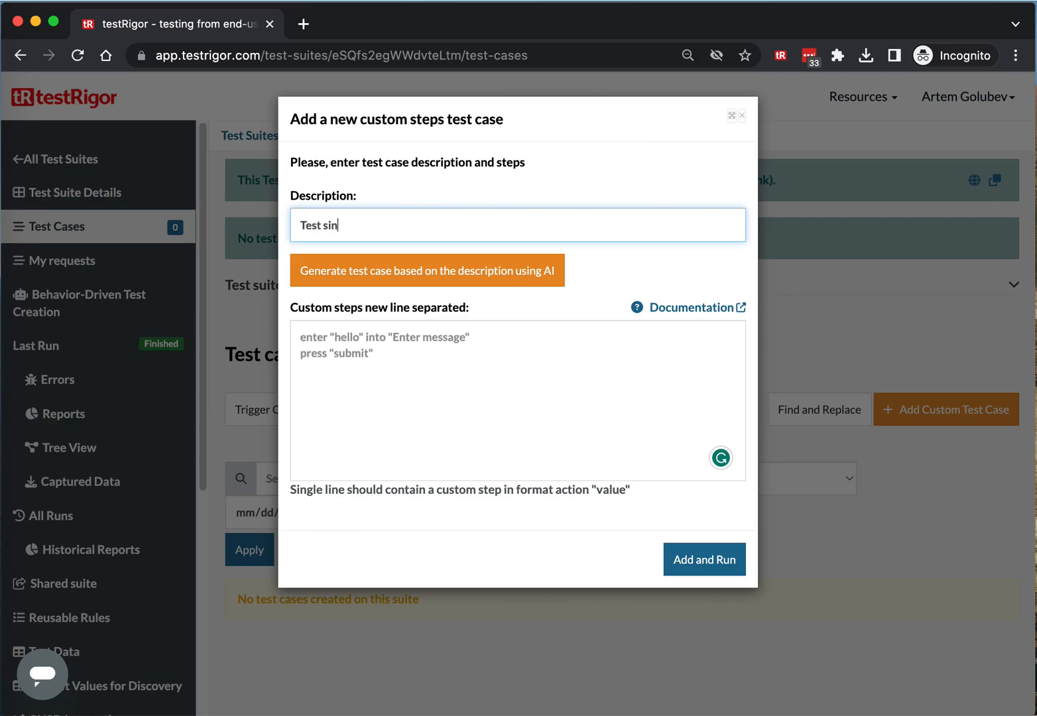
pyautogui.press('Backspace')
pyautogui.write('gn up flow')
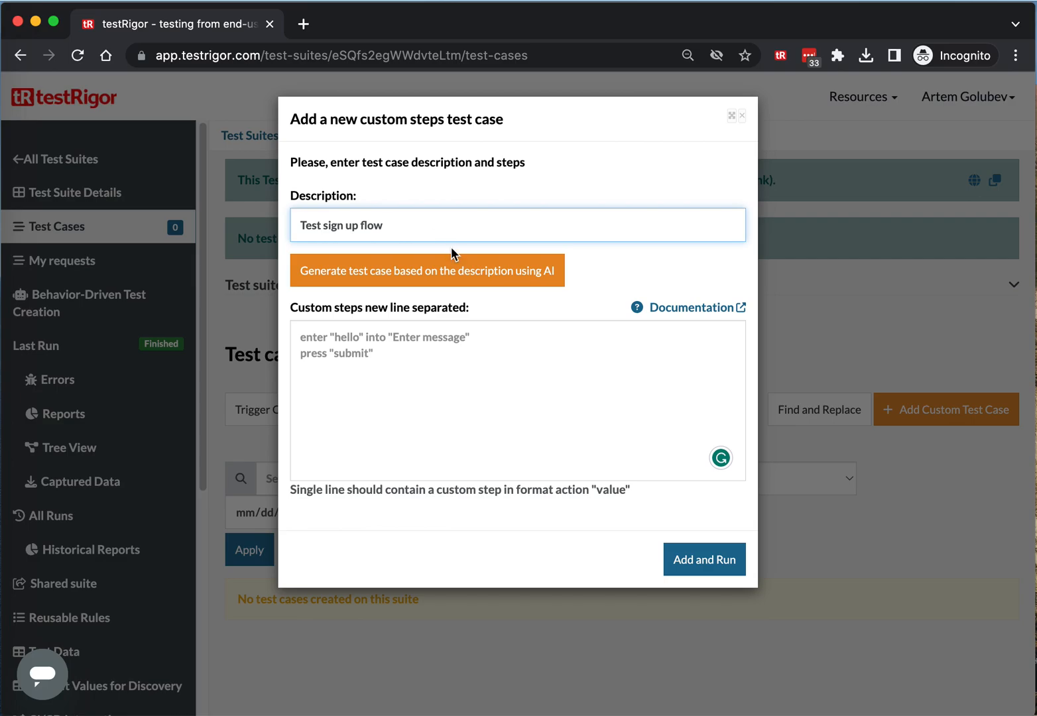
pyautogui.click(427, 270)
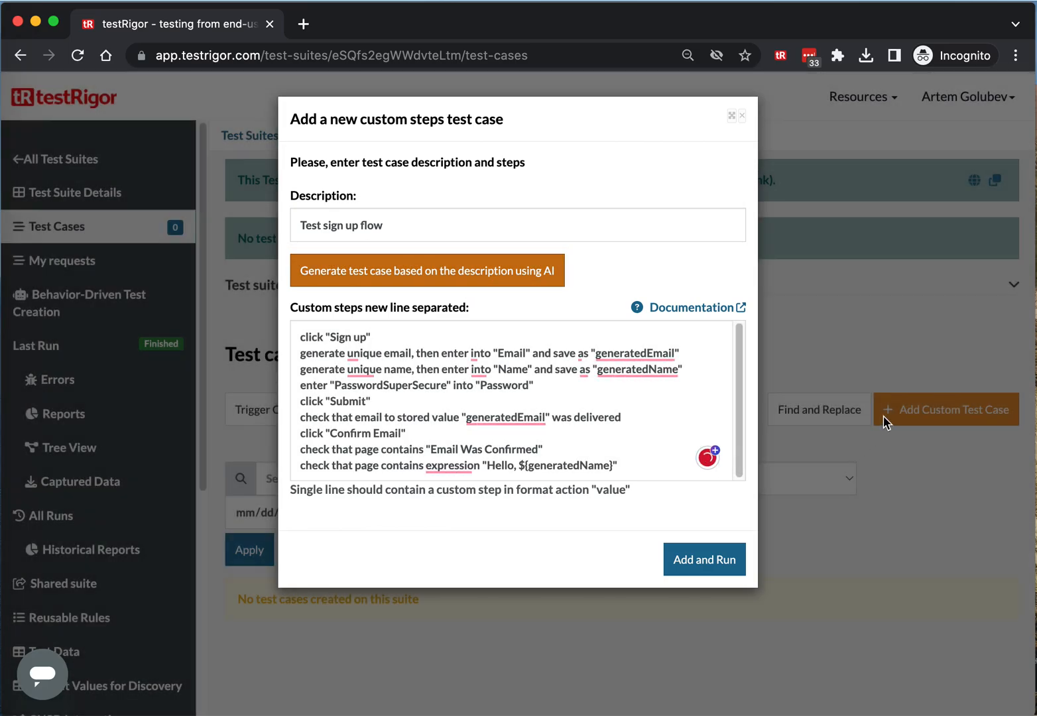
pyautogui.click(637, 370)
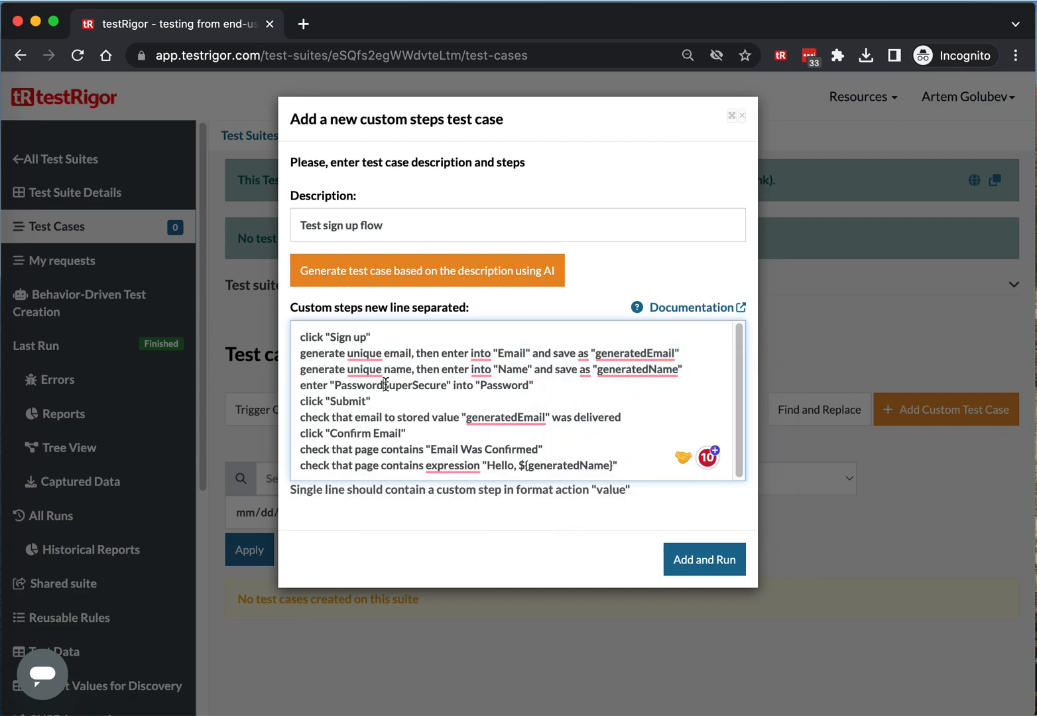
pyautogui.doubleClick(391, 385)
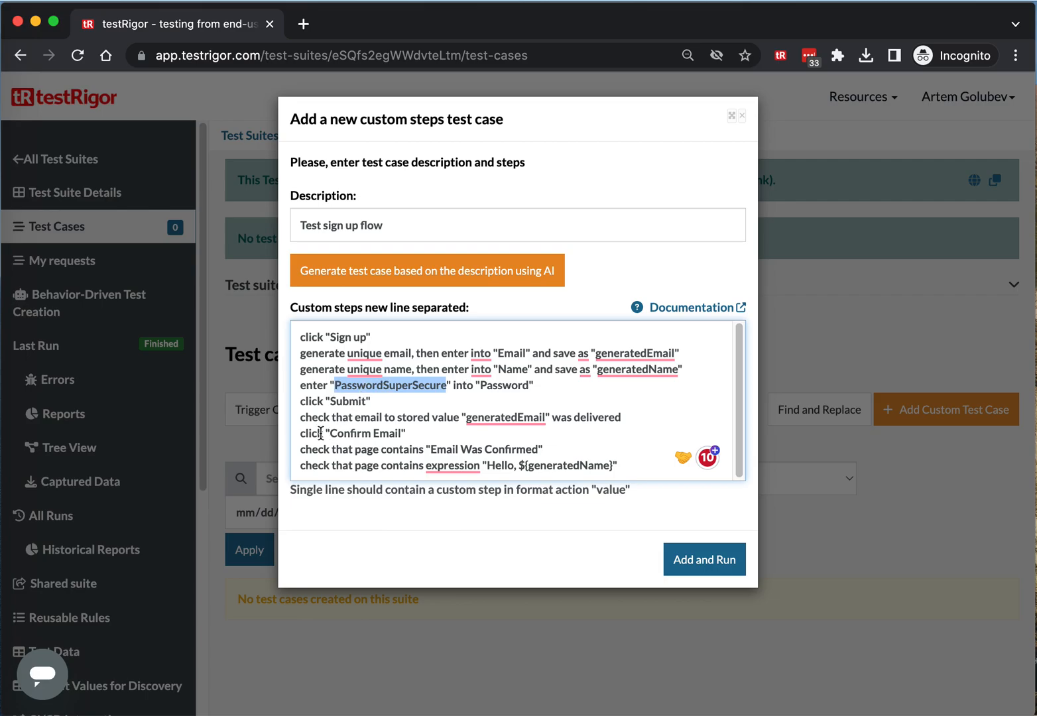
pyautogui.doubleClick(325, 417)
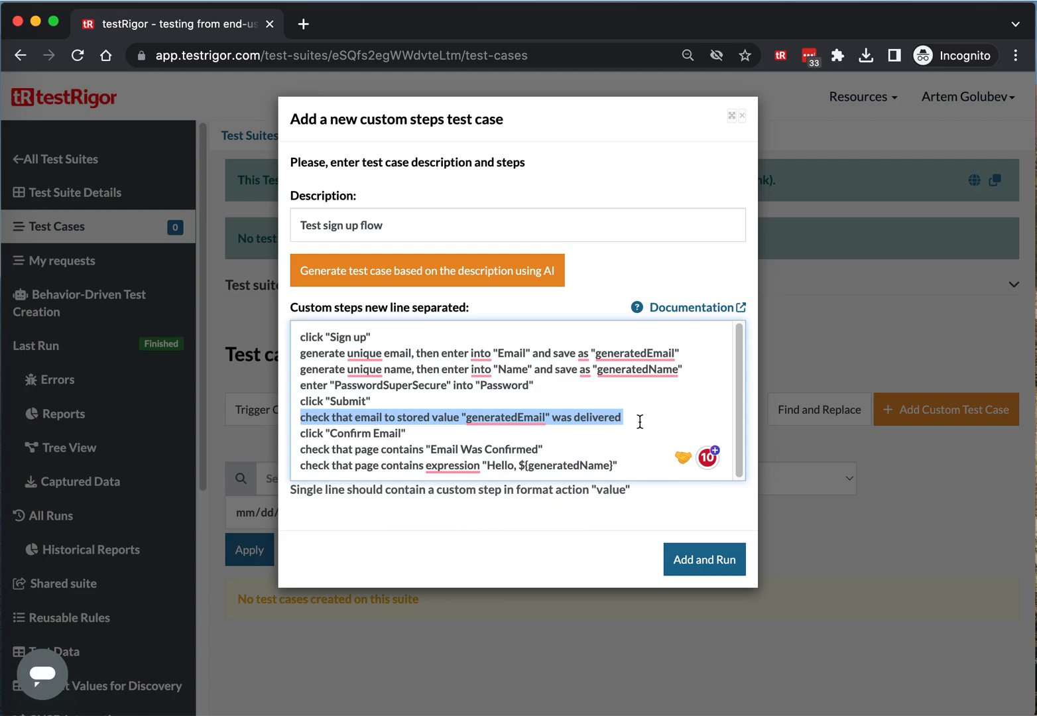
pyautogui.moveTo(694, 352)
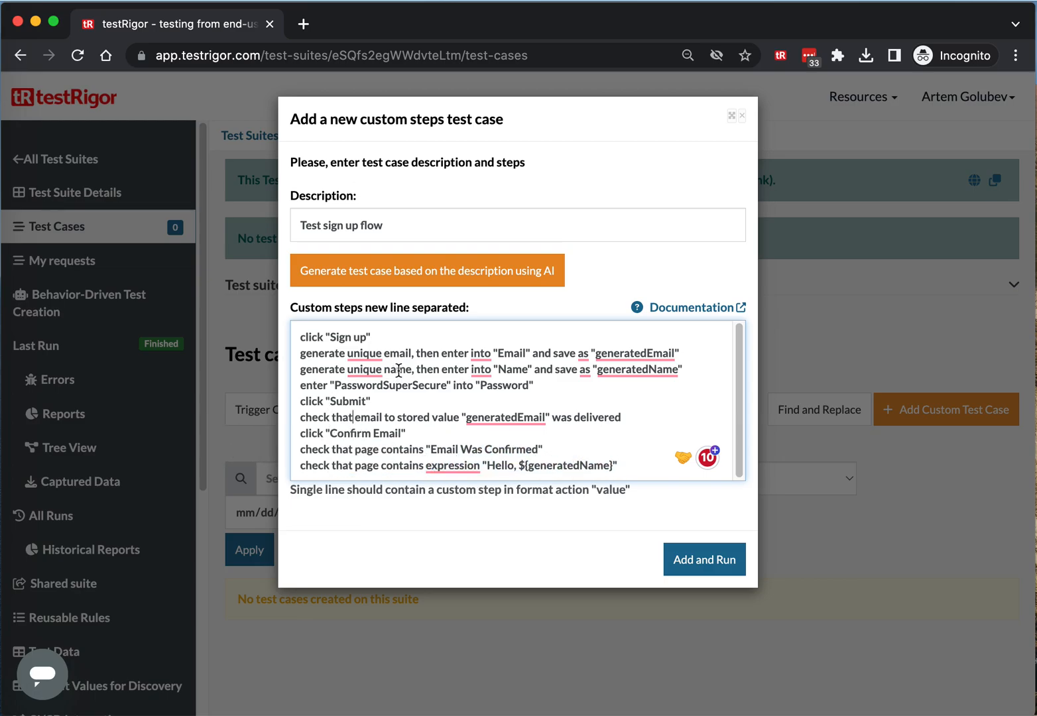
pyautogui.moveTo(406, 340)
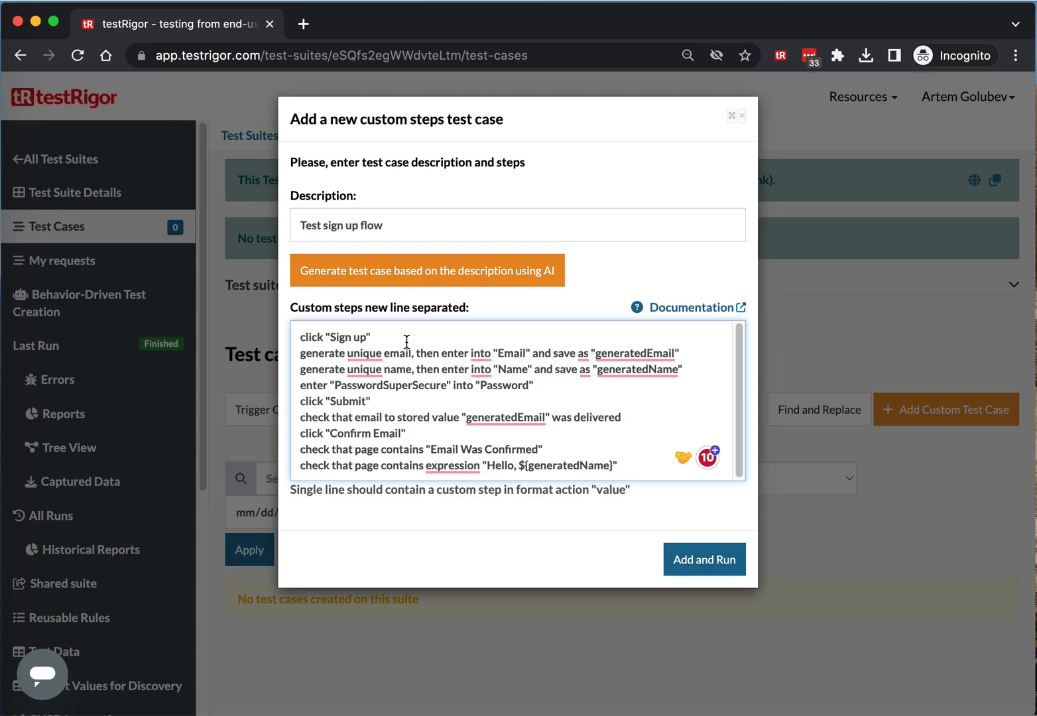
# Write the step: enter "Peter" into "First name"
pyautogui.write('enter "')
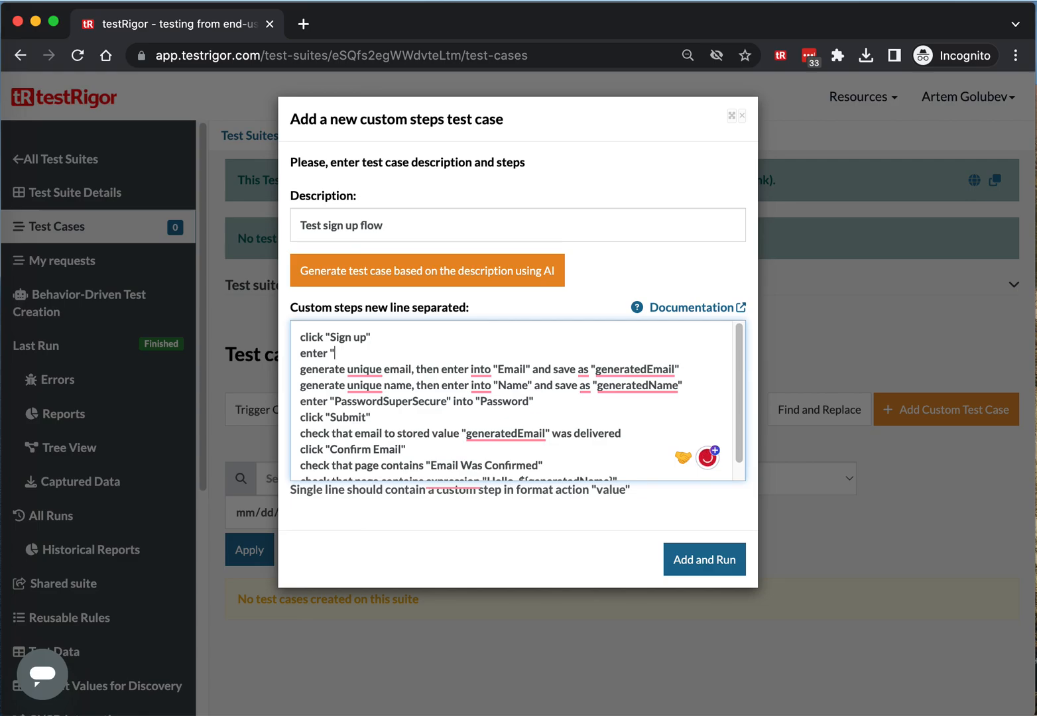
pyautogui.write('Peter"')
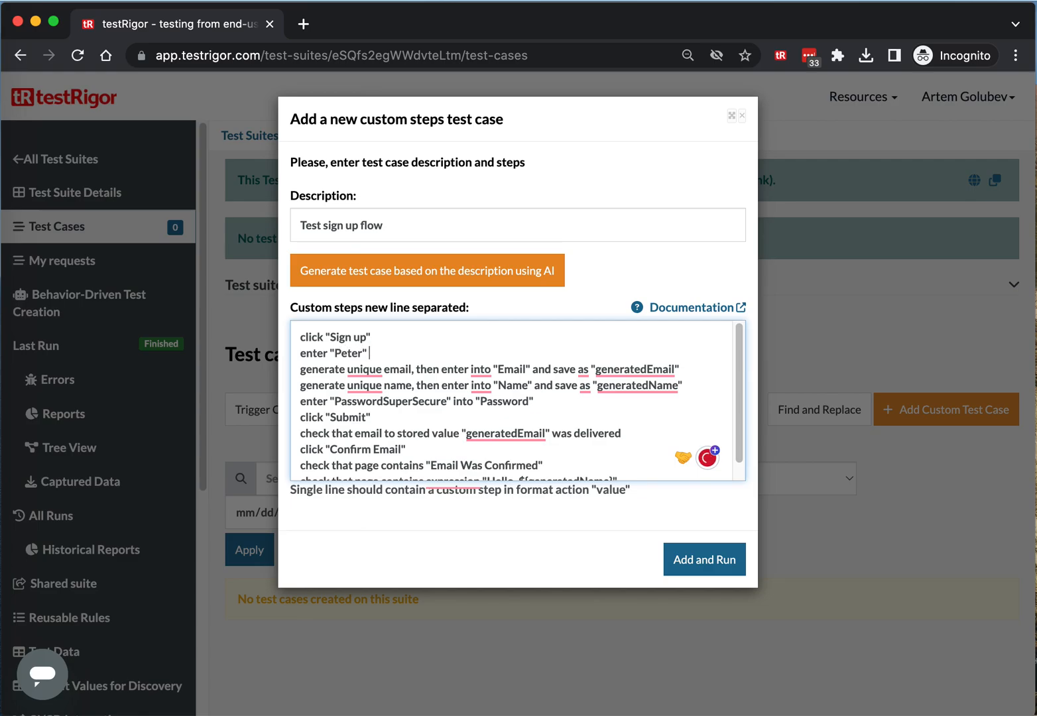
pyautogui.write('into "First')
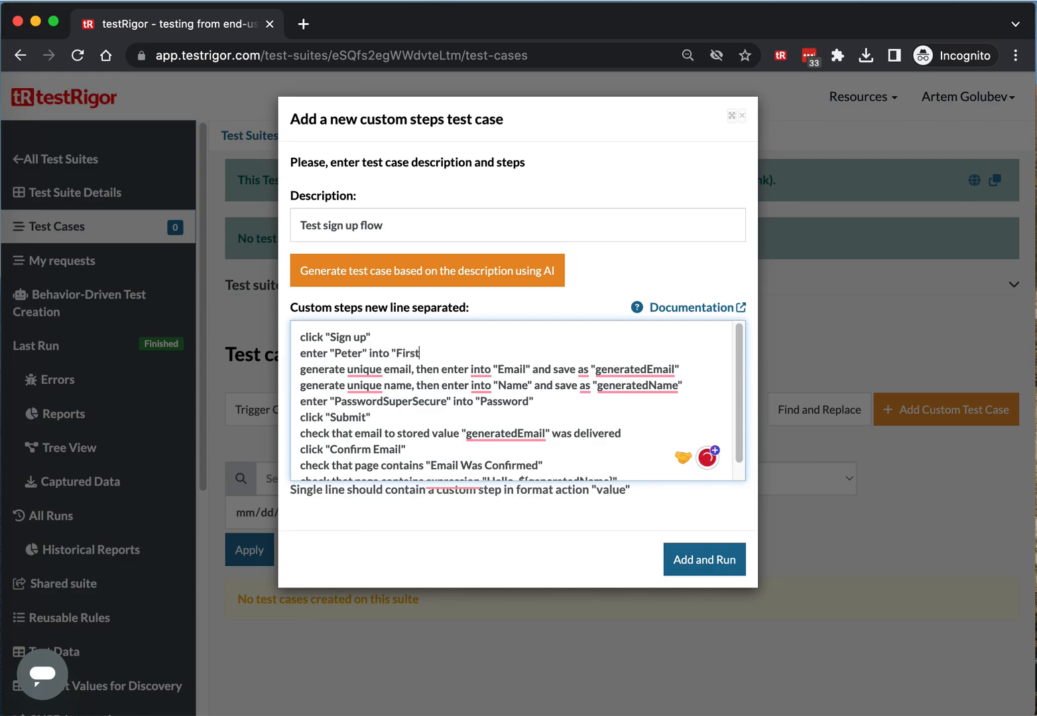
pyautogui.write('name"')
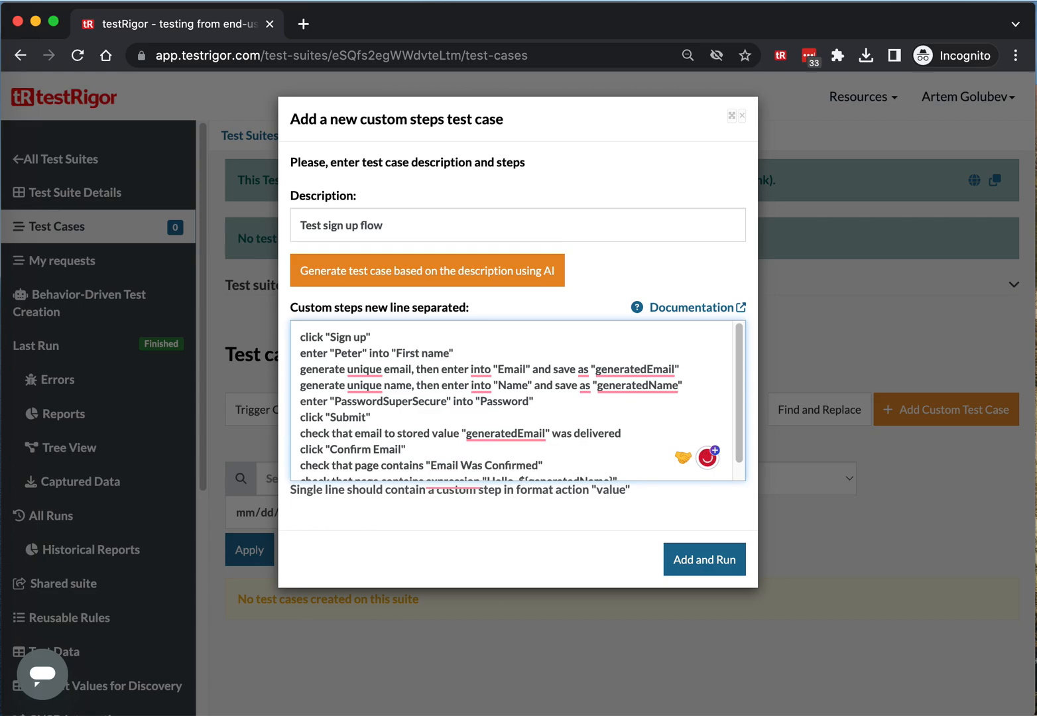